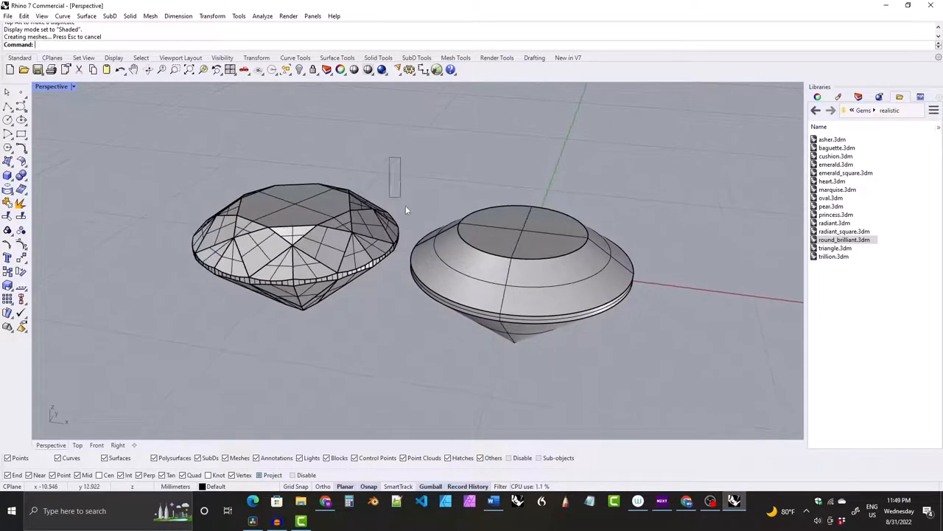
Select the simplified round gem and bring up the File menu
{"action": "left_click", "coordinate": [516, 265]}
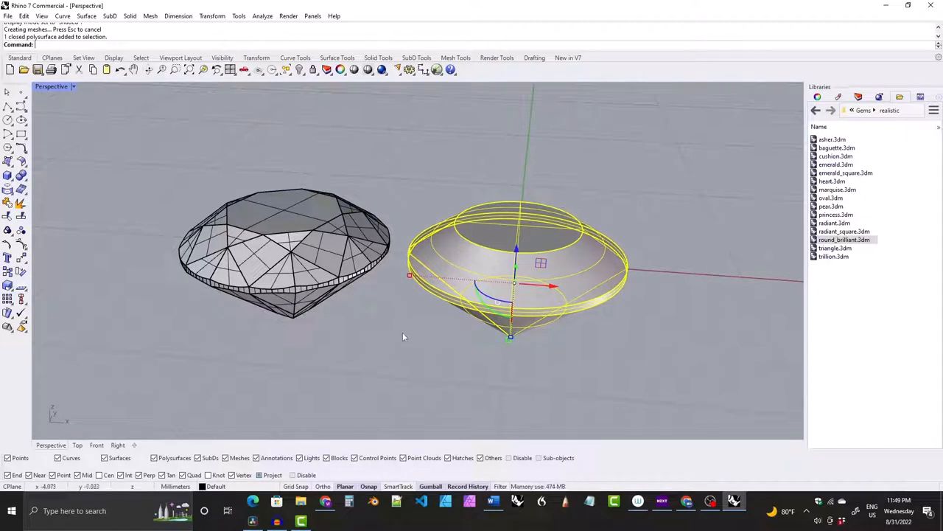
{"action": "mouse_move", "coordinate": [404, 339]}
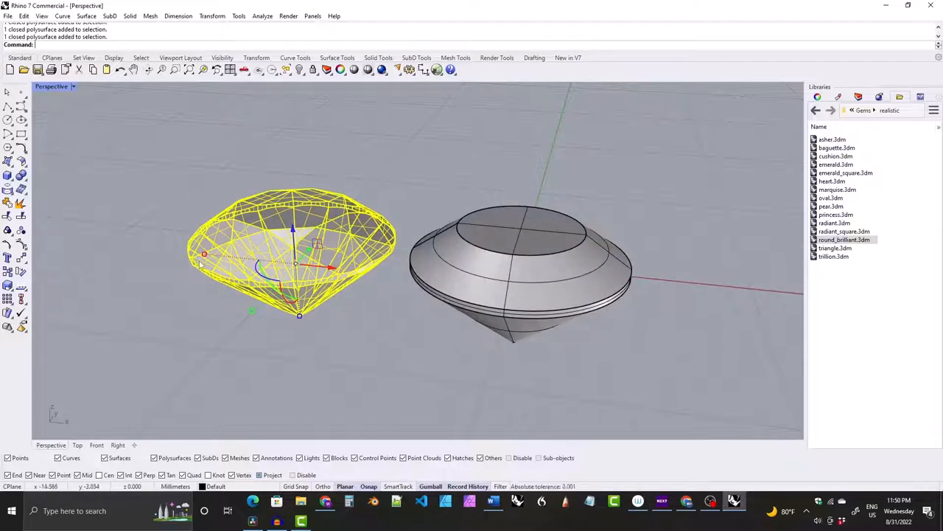
{"action": "left_click", "coordinate": [425, 331]}
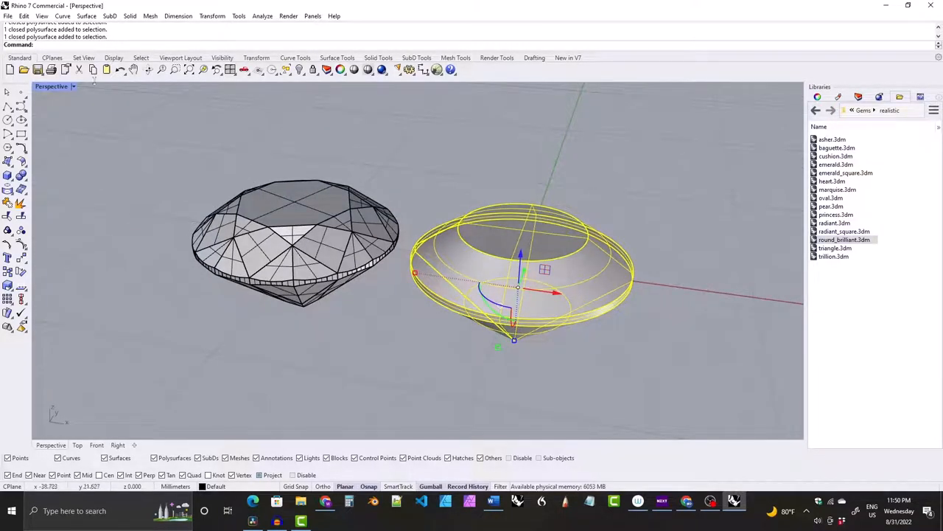
{"action": "left_click", "coordinate": [7, 15]}
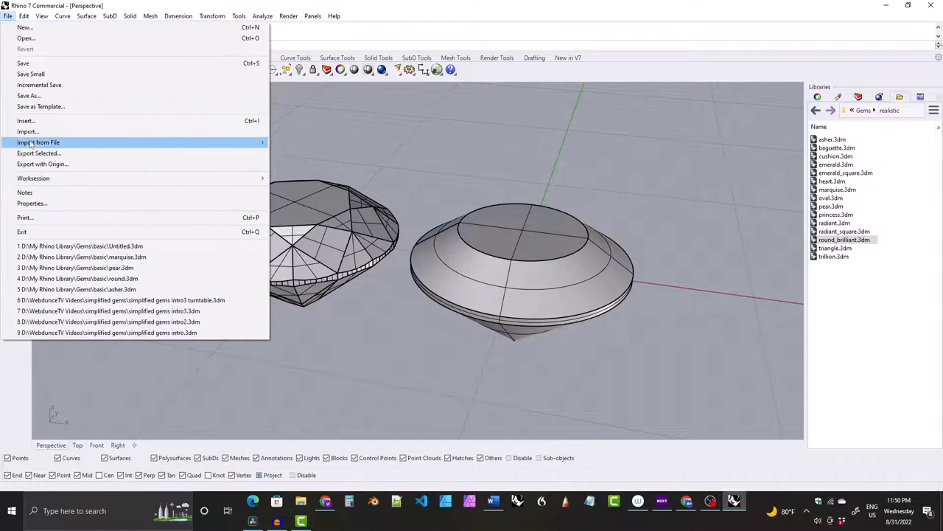
{"action": "mouse_move", "coordinate": [24, 62]}
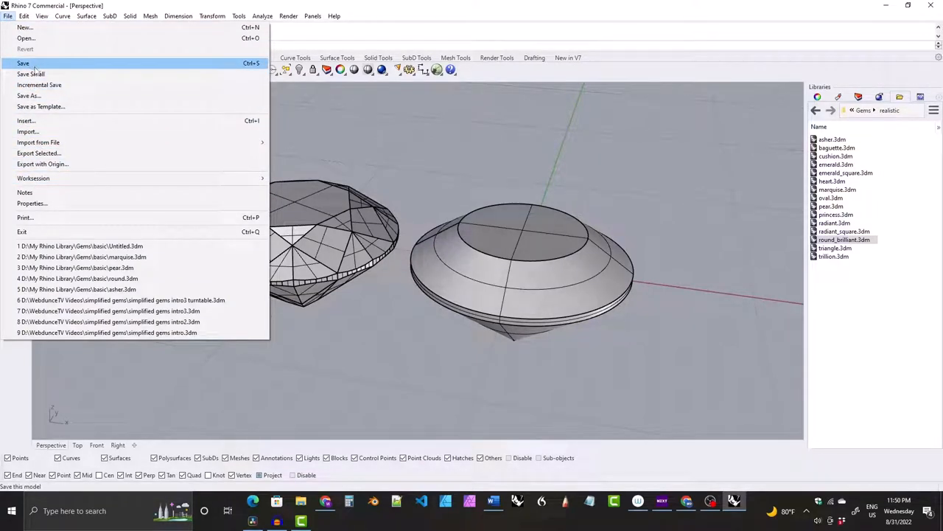
{"action": "mouse_move", "coordinate": [27, 121]}
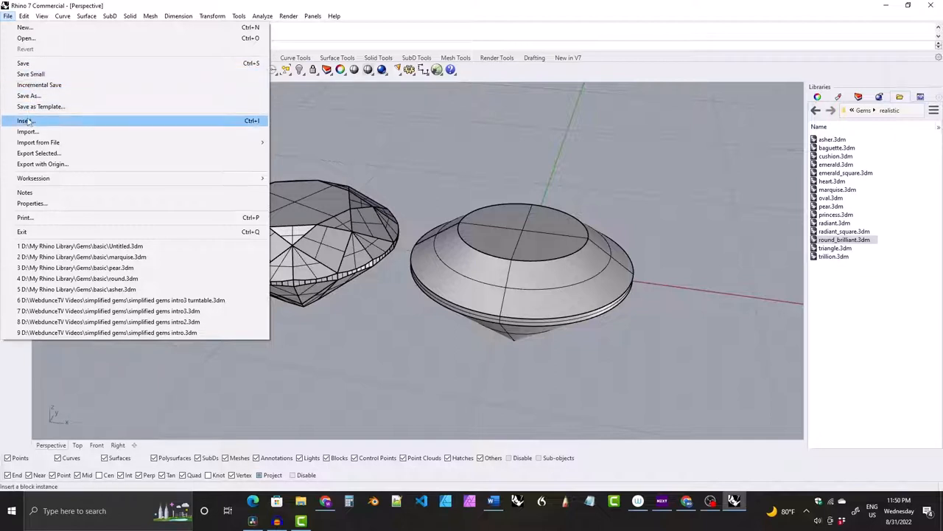
{"action": "mouse_move", "coordinate": [27, 131]}
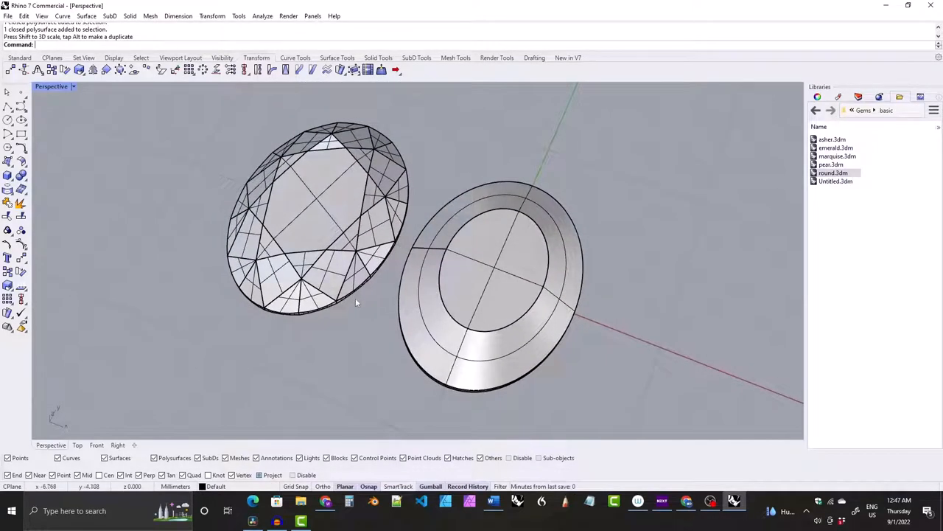
{"action": "mouse_move", "coordinate": [362, 348]}
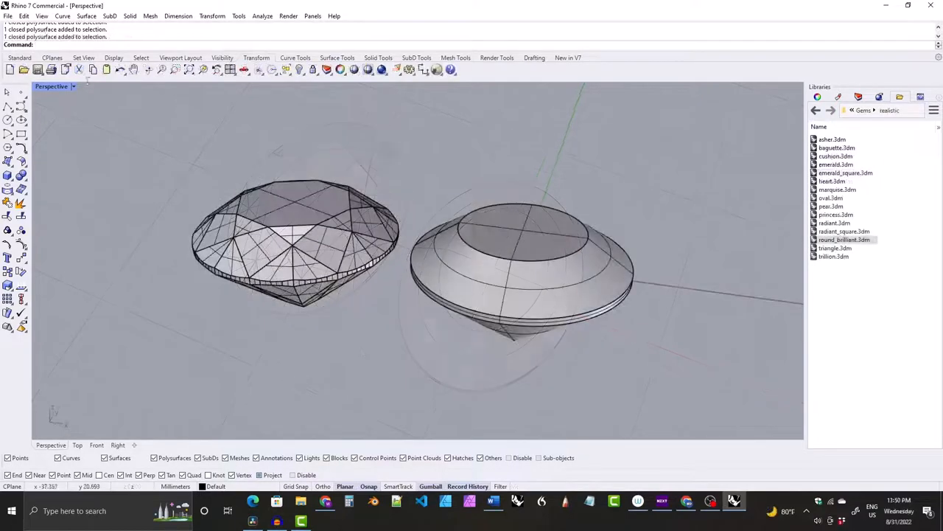
Start a new model from the 'Small Objects - Millimeters.3dm' template, answering the save-changes prompt
{"action": "left_click", "coordinate": [8, 15]}
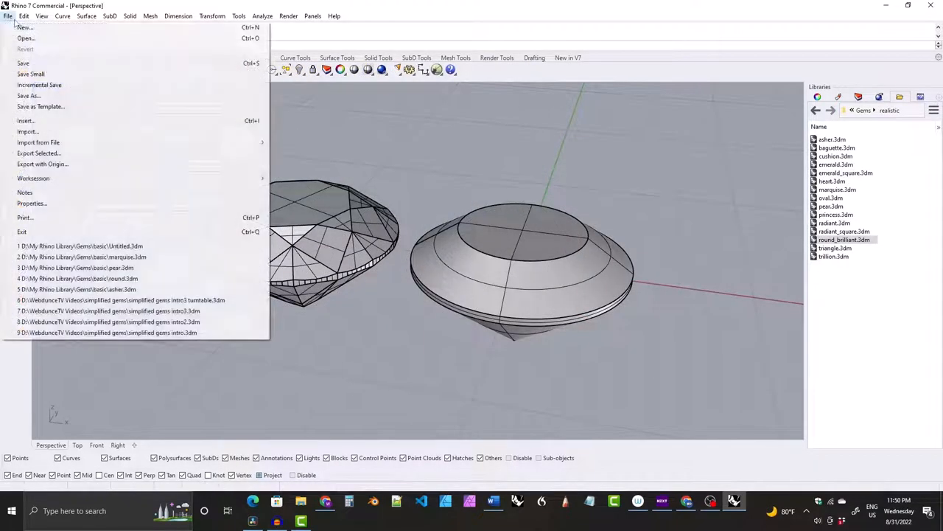
{"action": "left_click", "coordinate": [23, 26]}
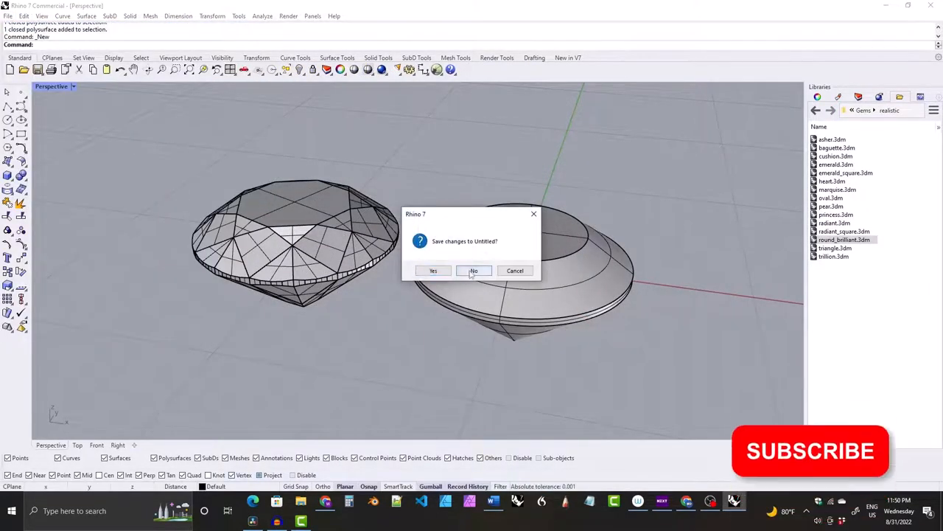
{"action": "left_click", "coordinate": [474, 271]}
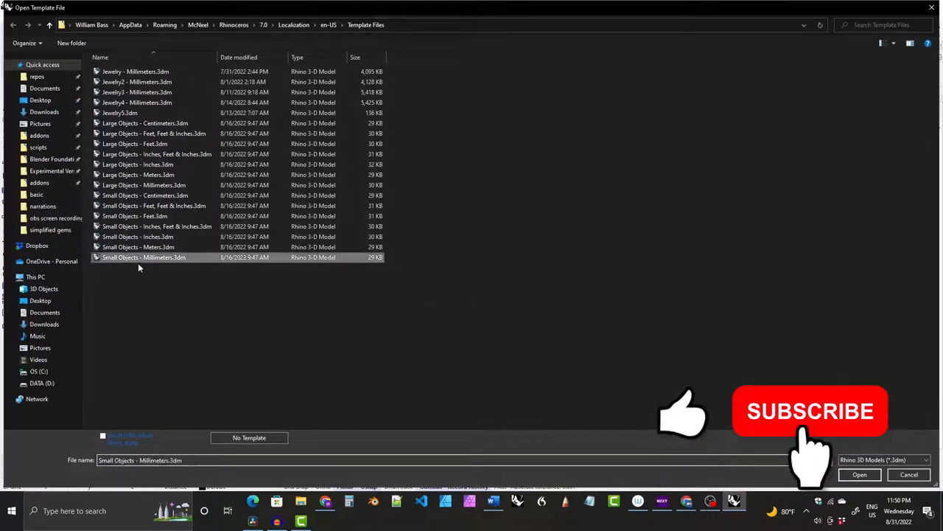
{"action": "left_click", "coordinate": [859, 474]}
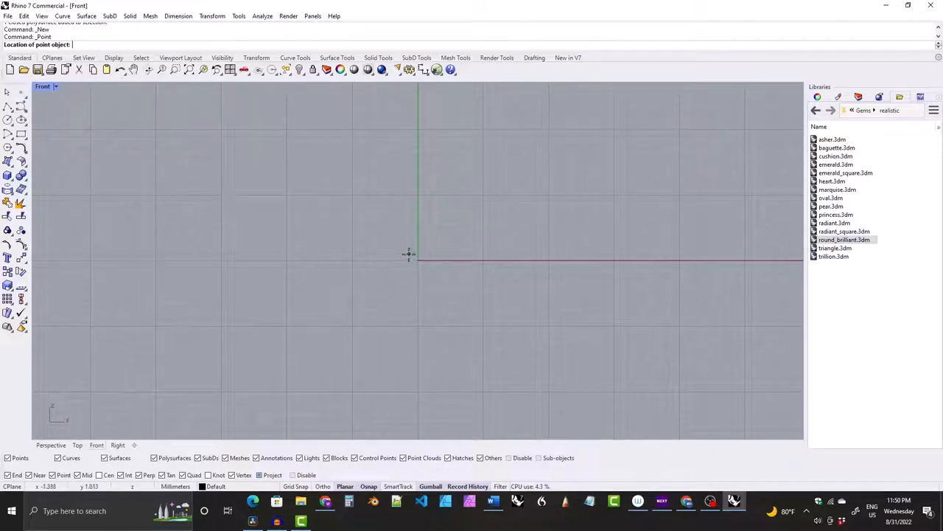
Place profile corner points at the origin and at coordinates 0.34, 1.96, 2 and -4.31
{"action": "left_click", "coordinate": [416, 258]}
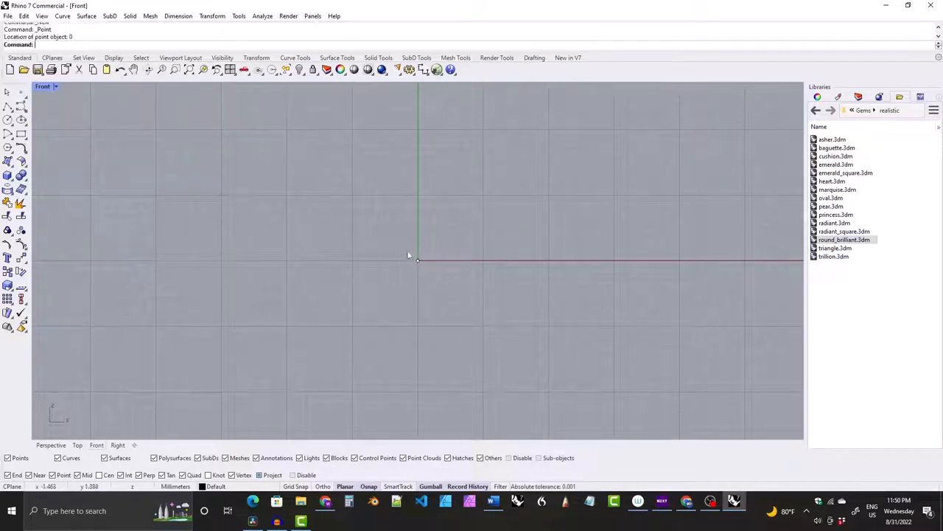
{"action": "left_click", "coordinate": [419, 261]}
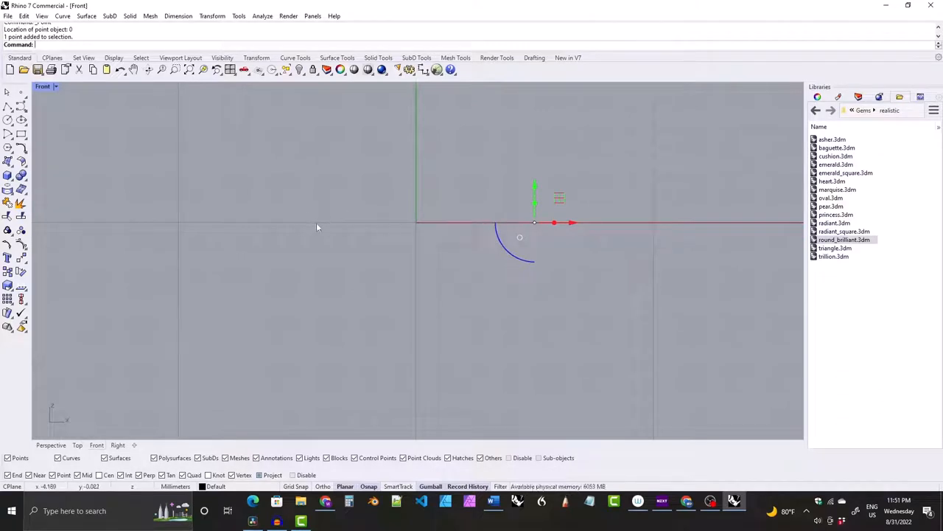
{"action": "mouse_move", "coordinate": [321, 234]}
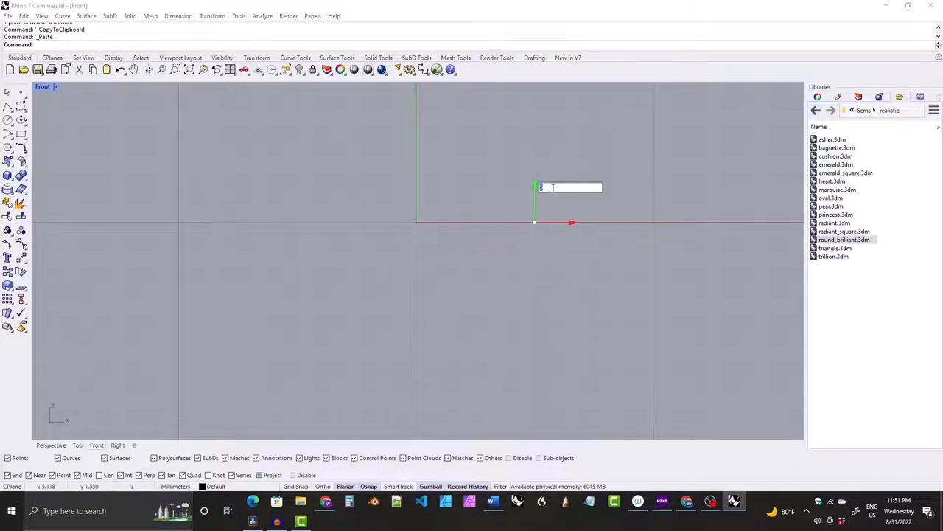
{"action": "type", "text": "0.34"}
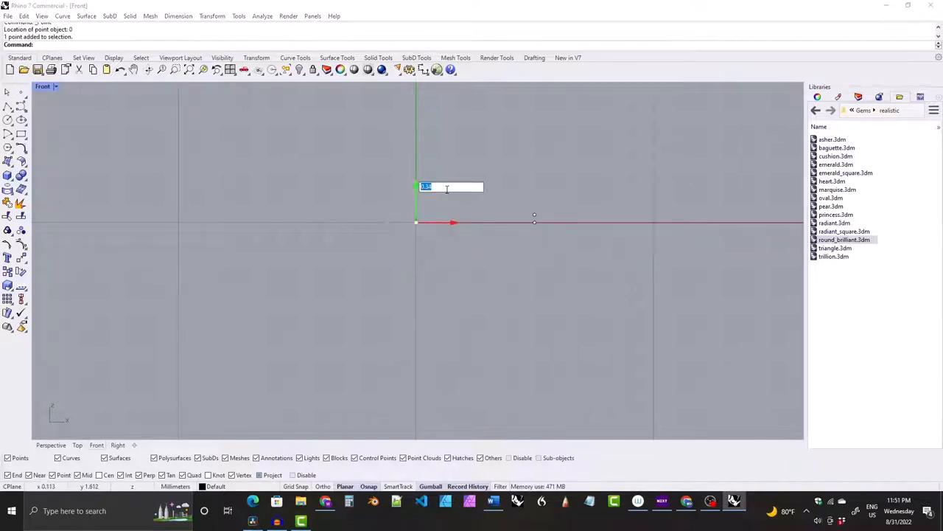
{"action": "type", "text": "1.96"}
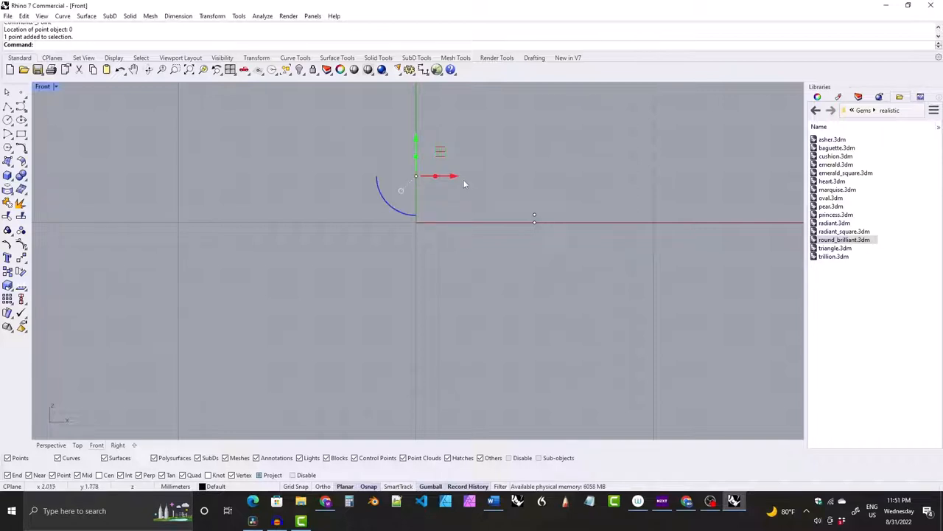
{"action": "type", "text": "2"}
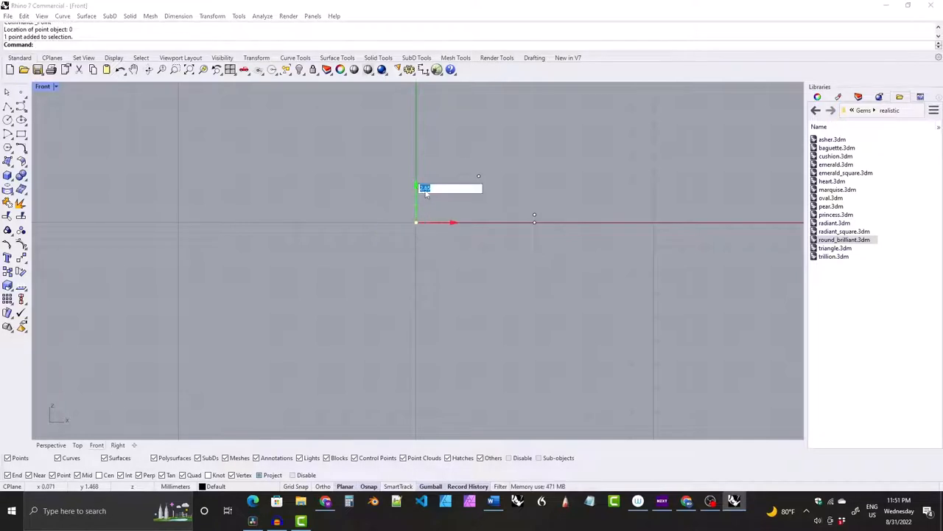
{"action": "type", "text": "-4.31"}
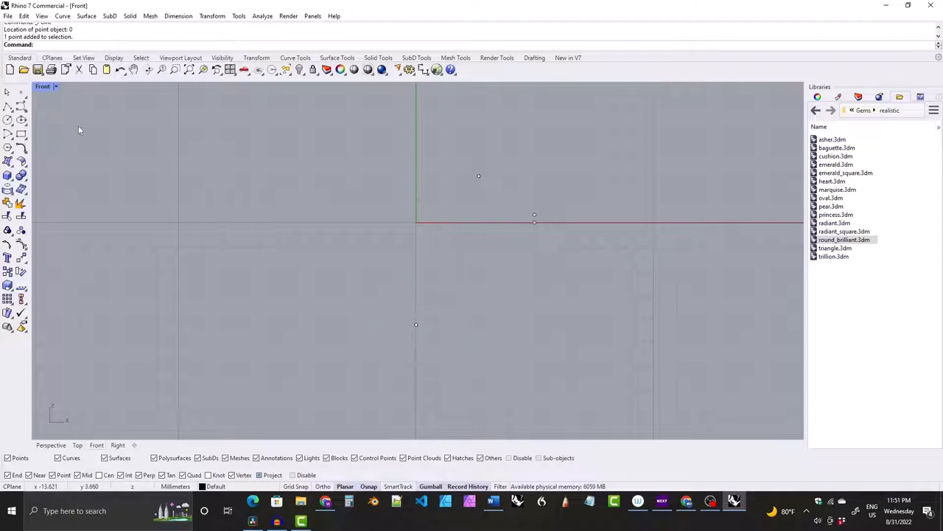
{"action": "mouse_move", "coordinate": [10, 100]}
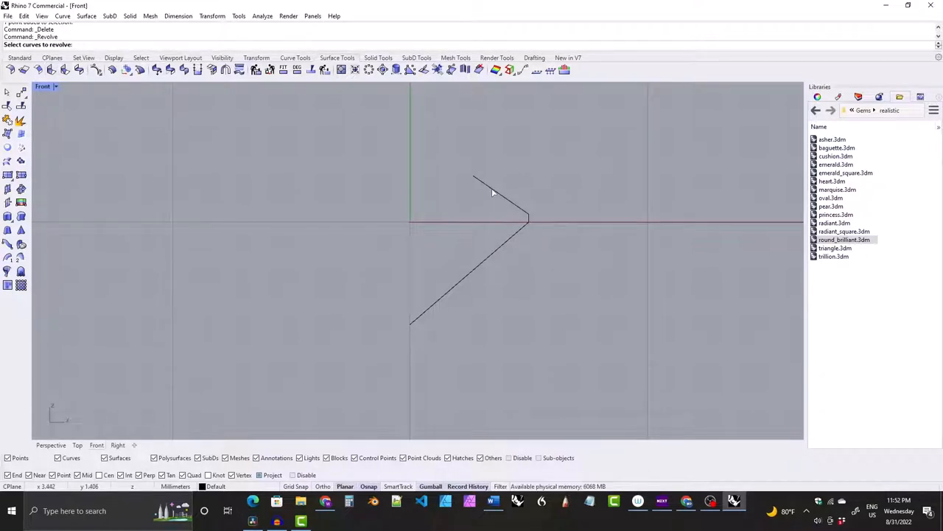
Revolve the half-profile polyline 360 degrees about a vertical axis through the origin
{"action": "left_click", "coordinate": [492, 191]}
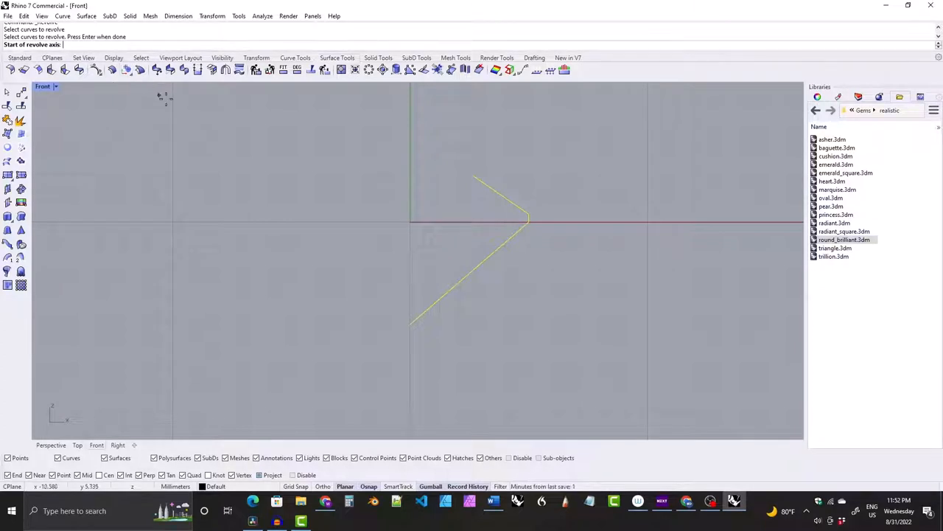
{"action": "mouse_move", "coordinate": [430, 224]}
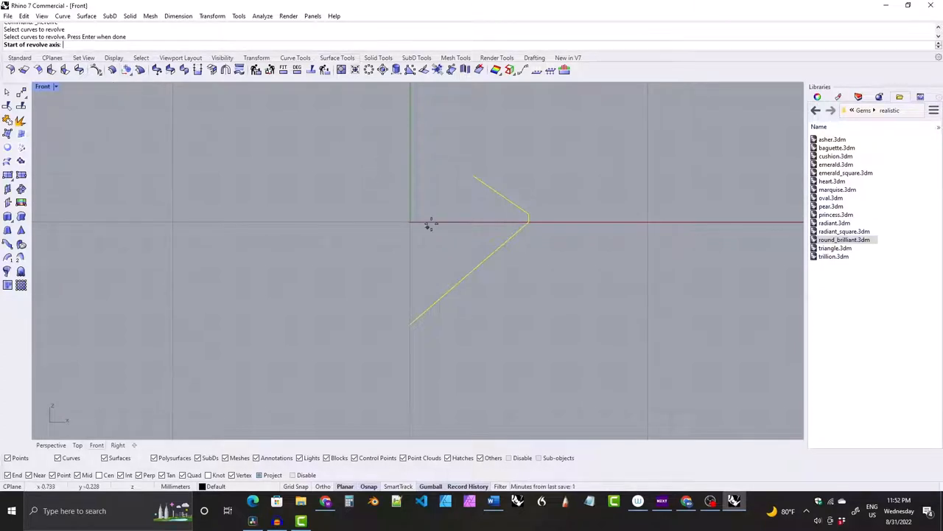
{"action": "left_click", "coordinate": [410, 221]}
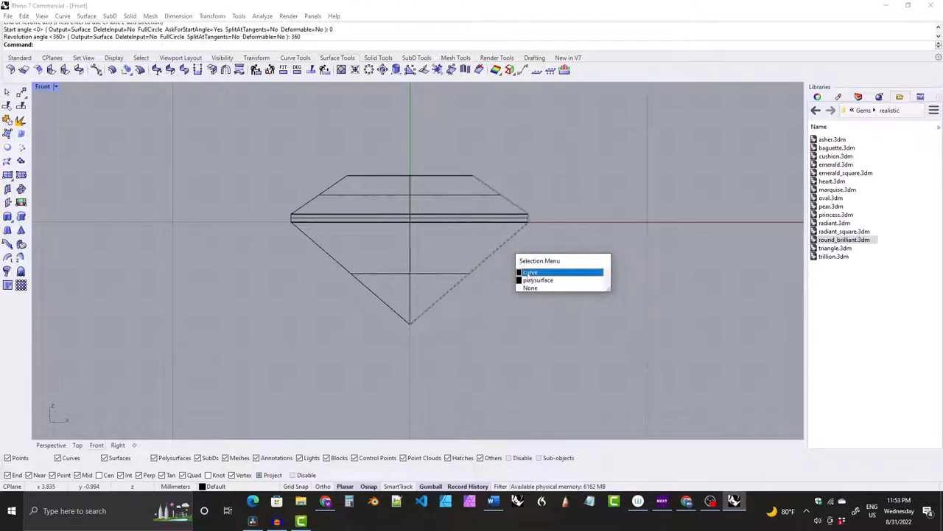
Pick the revolved polysurface, show Perspective as Rendered, and cap its open flat top
{"action": "left_click", "coordinate": [531, 271]}
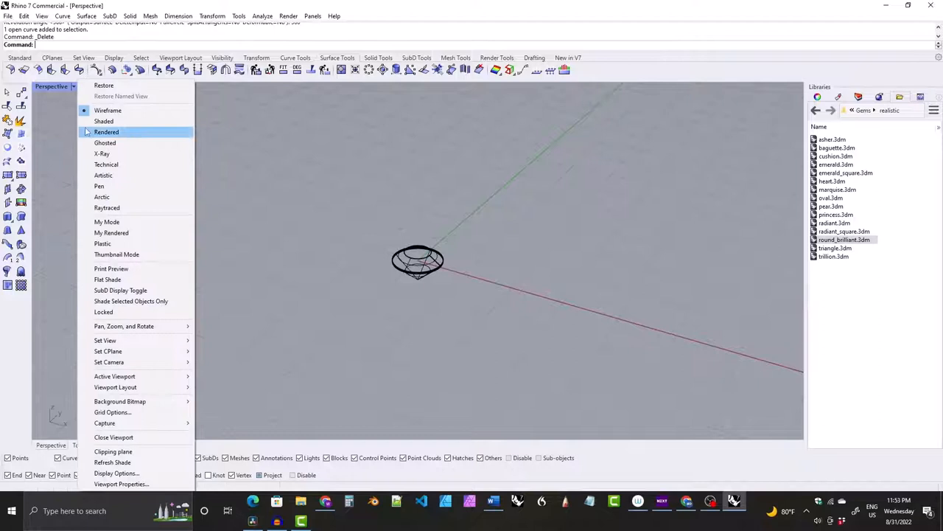
{"action": "left_click", "coordinate": [103, 121]}
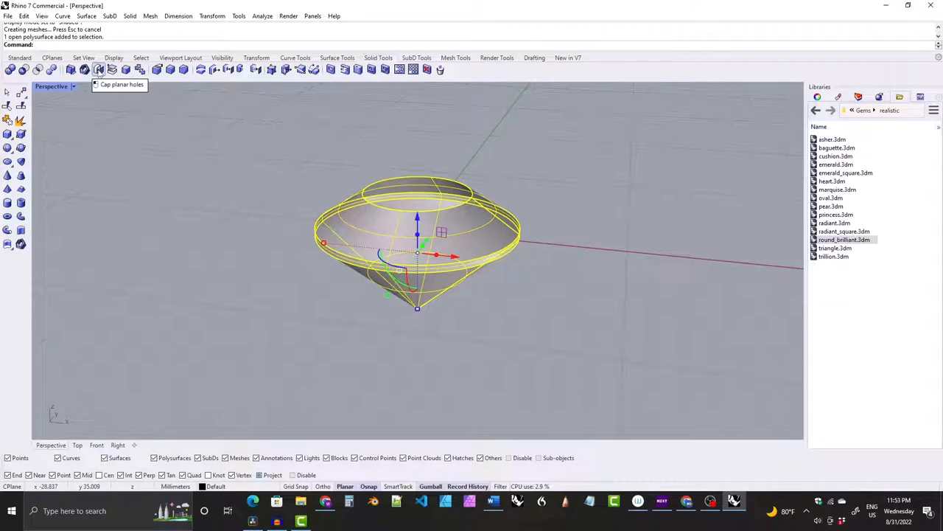
{"action": "left_click", "coordinate": [98, 69]}
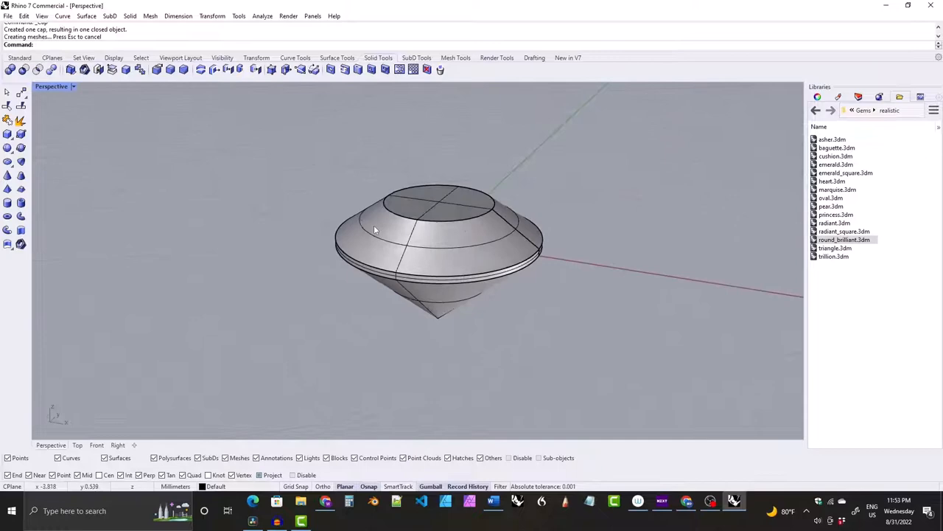
Save the capped gem as a .3dm file in My Rhino Library > Gems > basic
{"action": "left_click", "coordinate": [7, 15]}
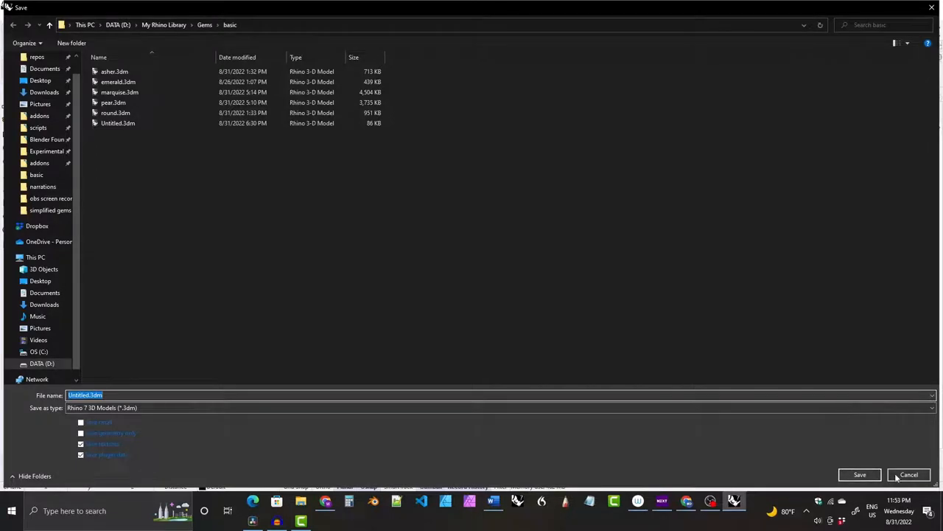
{"action": "left_click", "coordinate": [859, 475]}
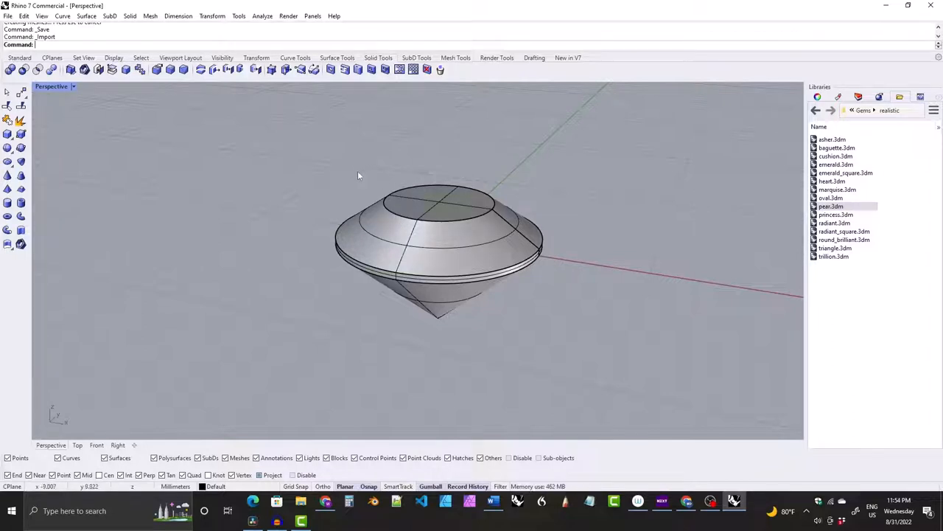
{"action": "mouse_move", "coordinate": [345, 206]}
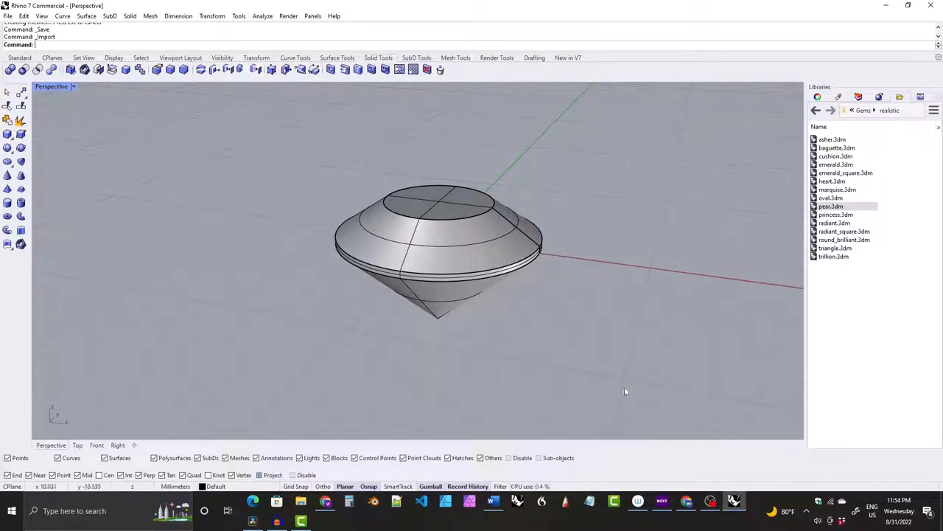
{"action": "mouse_move", "coordinate": [628, 386]}
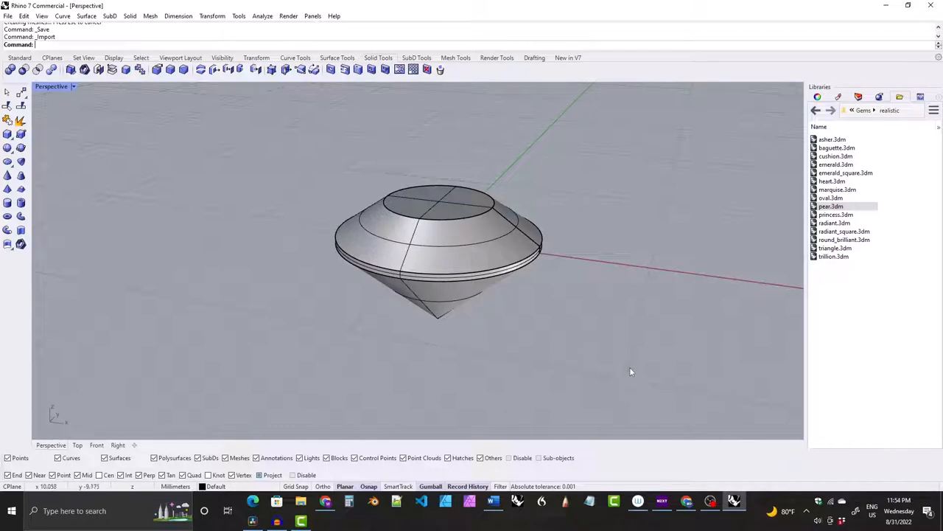
{"action": "mouse_move", "coordinate": [710, 437]}
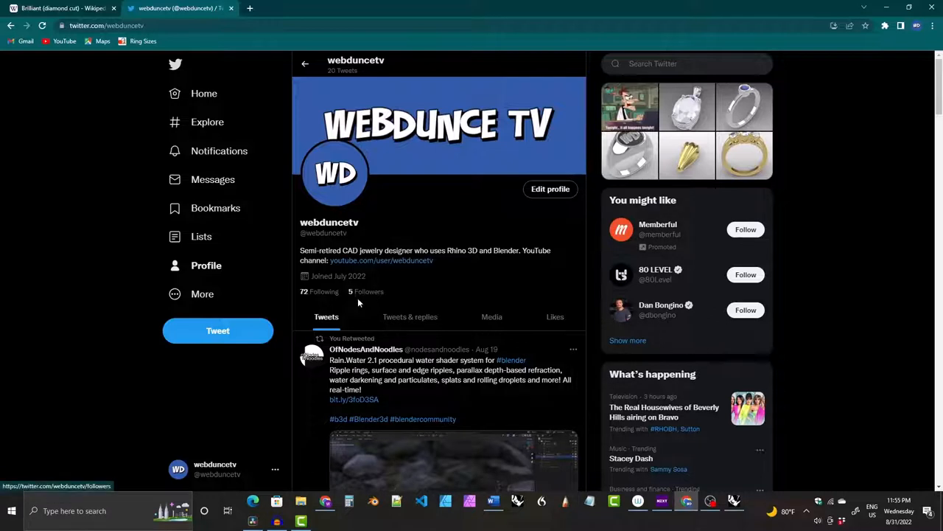
{"action": "mouse_move", "coordinate": [369, 292]}
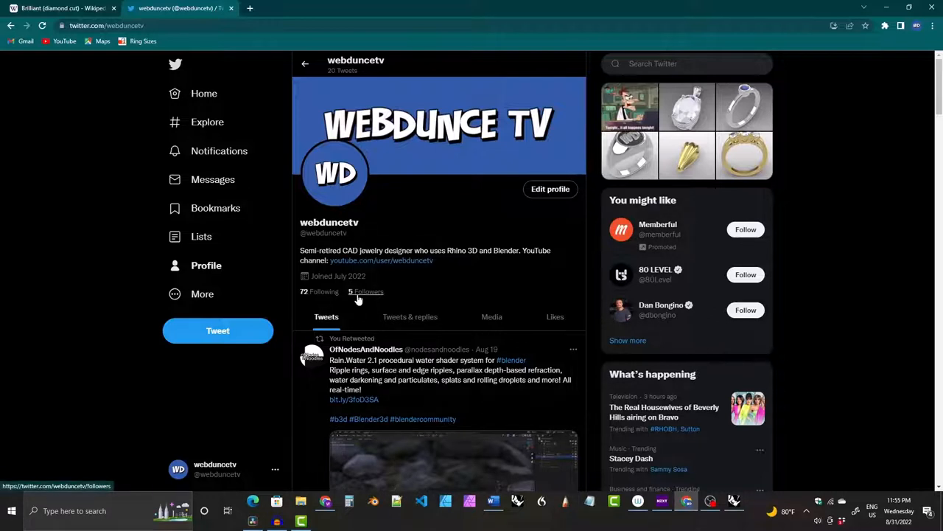